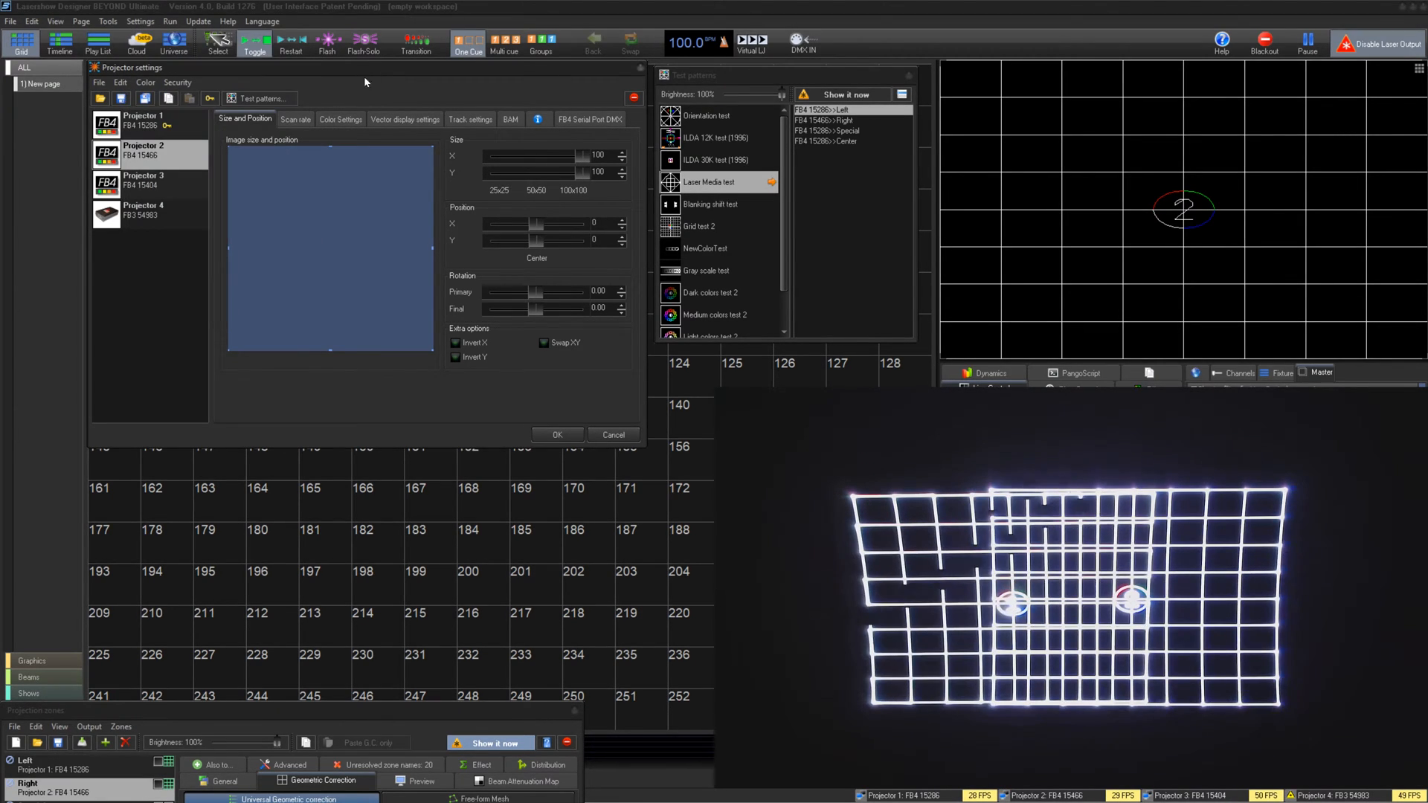
Adjust Projector 2's size and position sliders slightly.
left_click(140, 21)
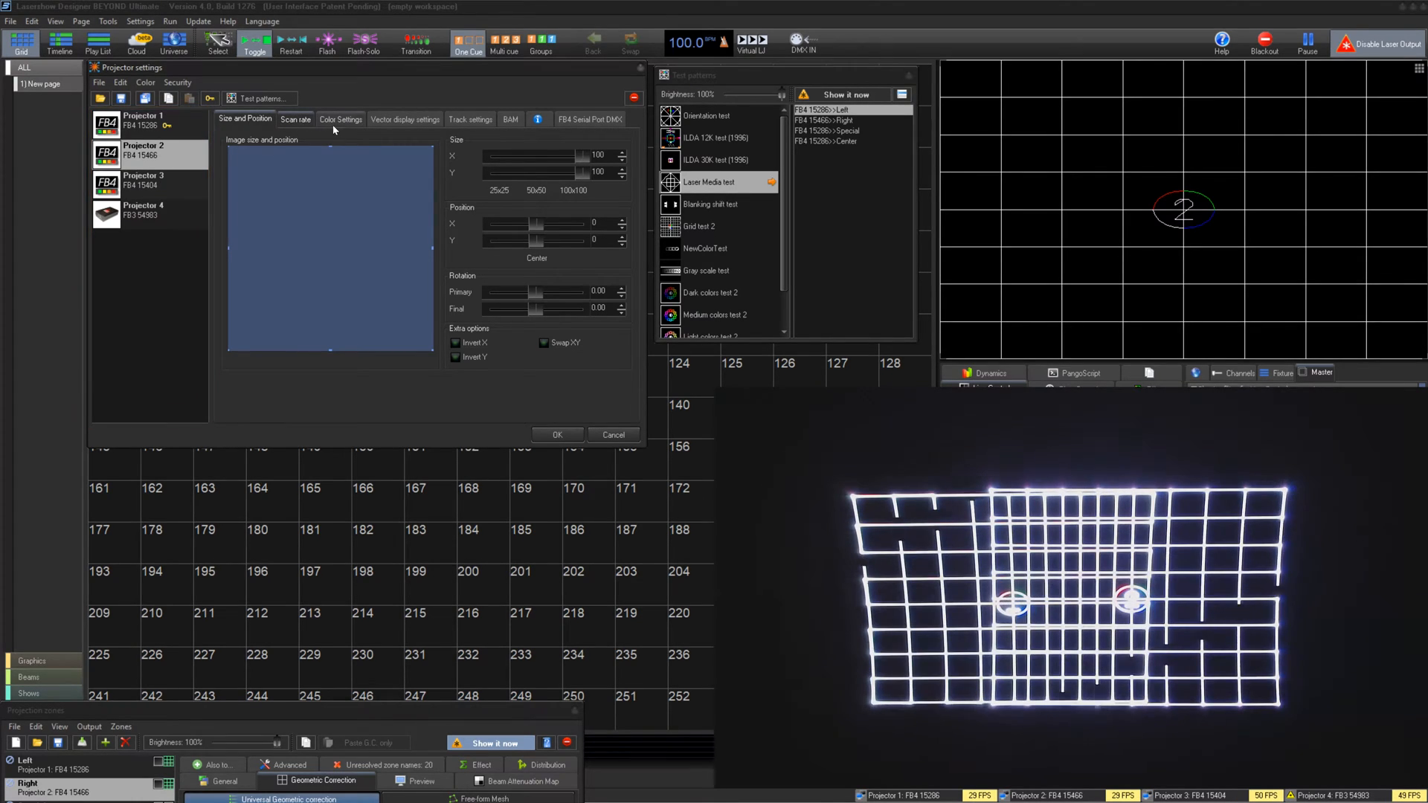
left_click_drag(592, 156, 558, 156)
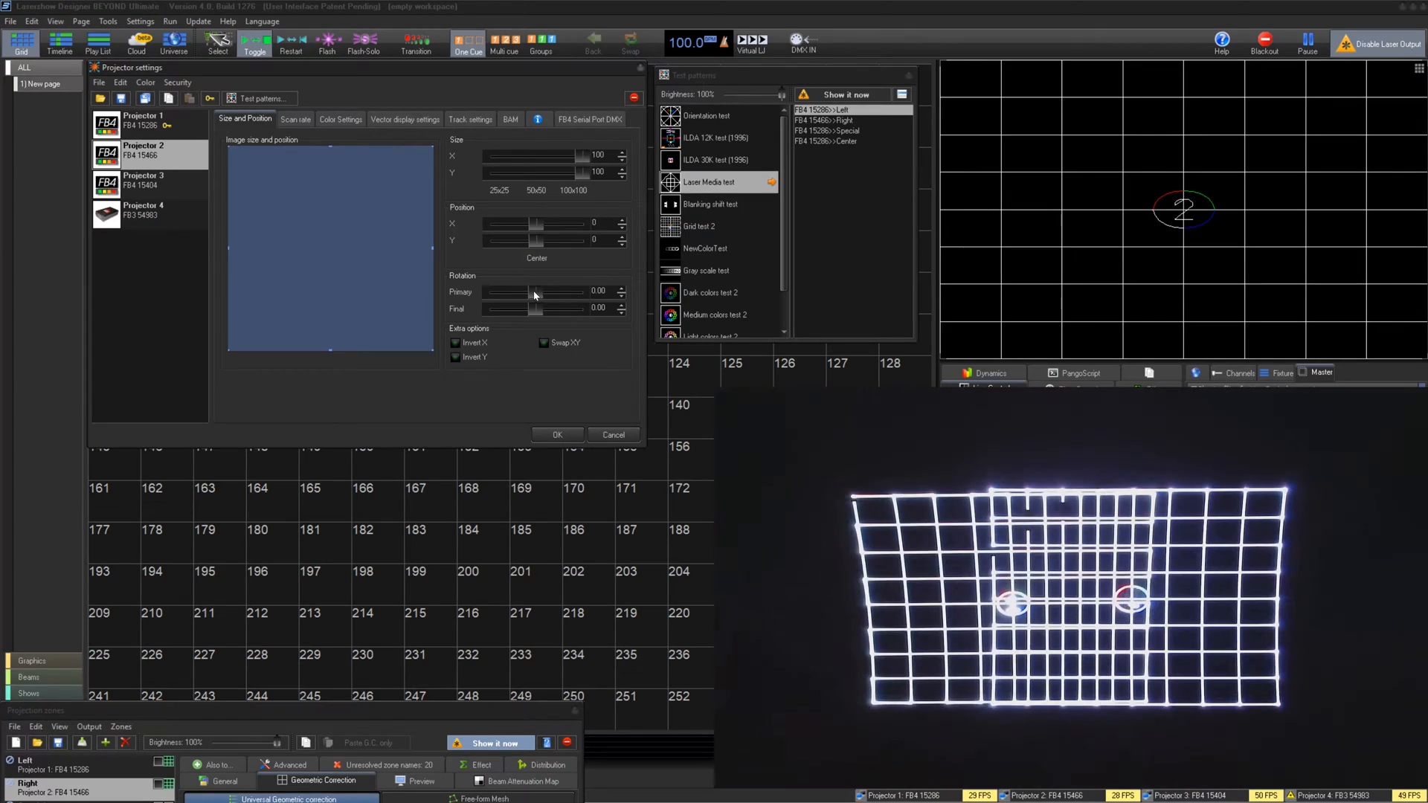
left_click_drag(504, 293, 537, 293)
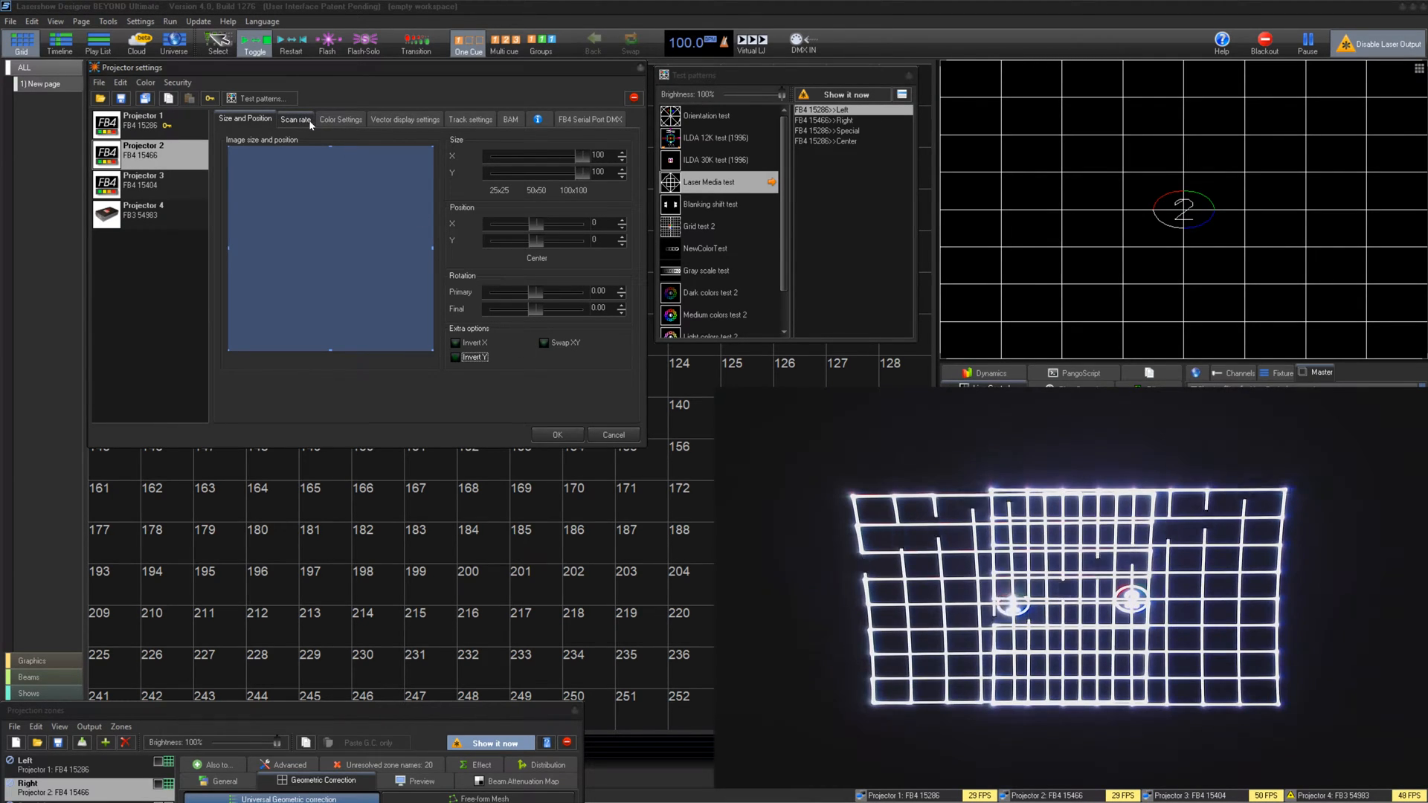
Vary the default sample rate (37717, then 15836) and settle it back at 30000.
left_click(294, 119)
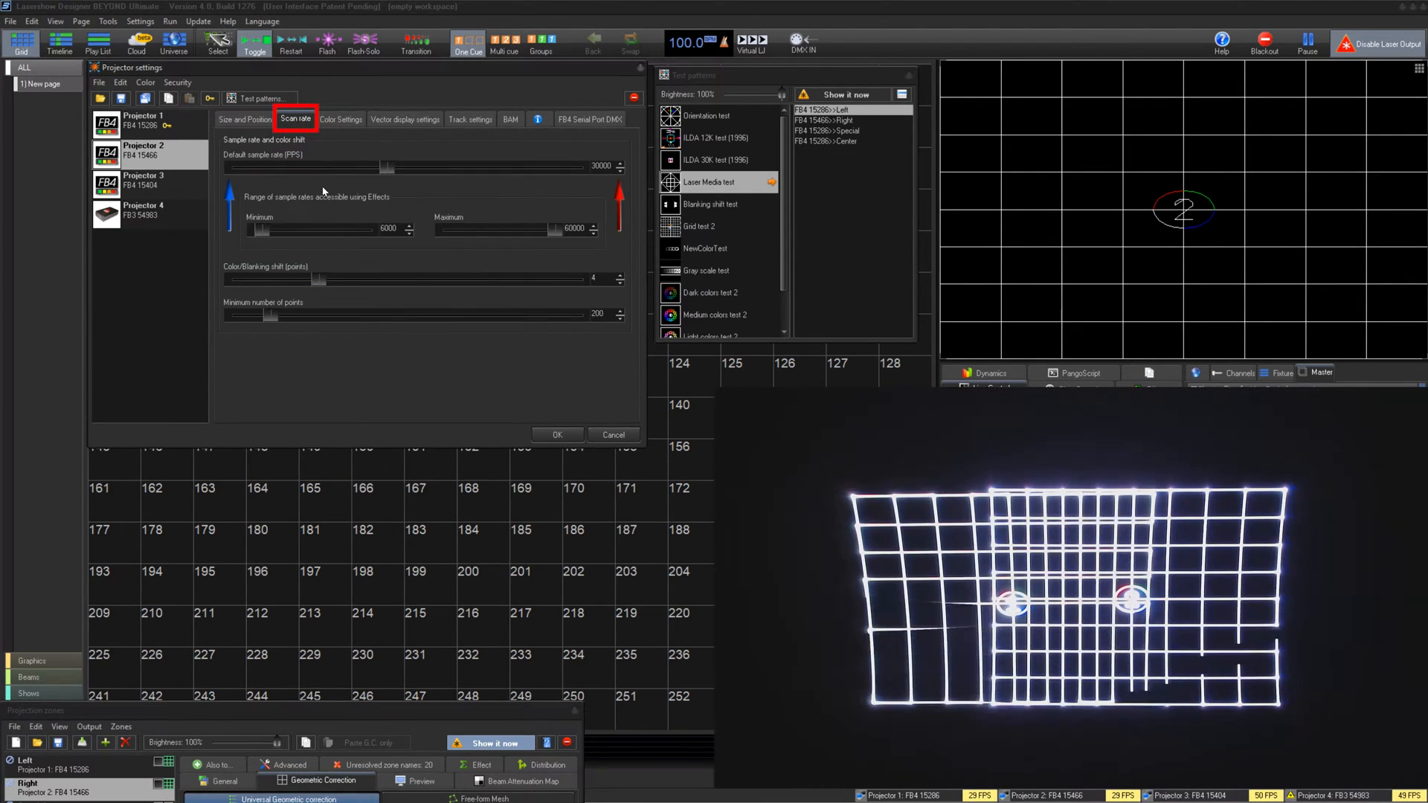
left_click_drag(386, 167, 437, 166)
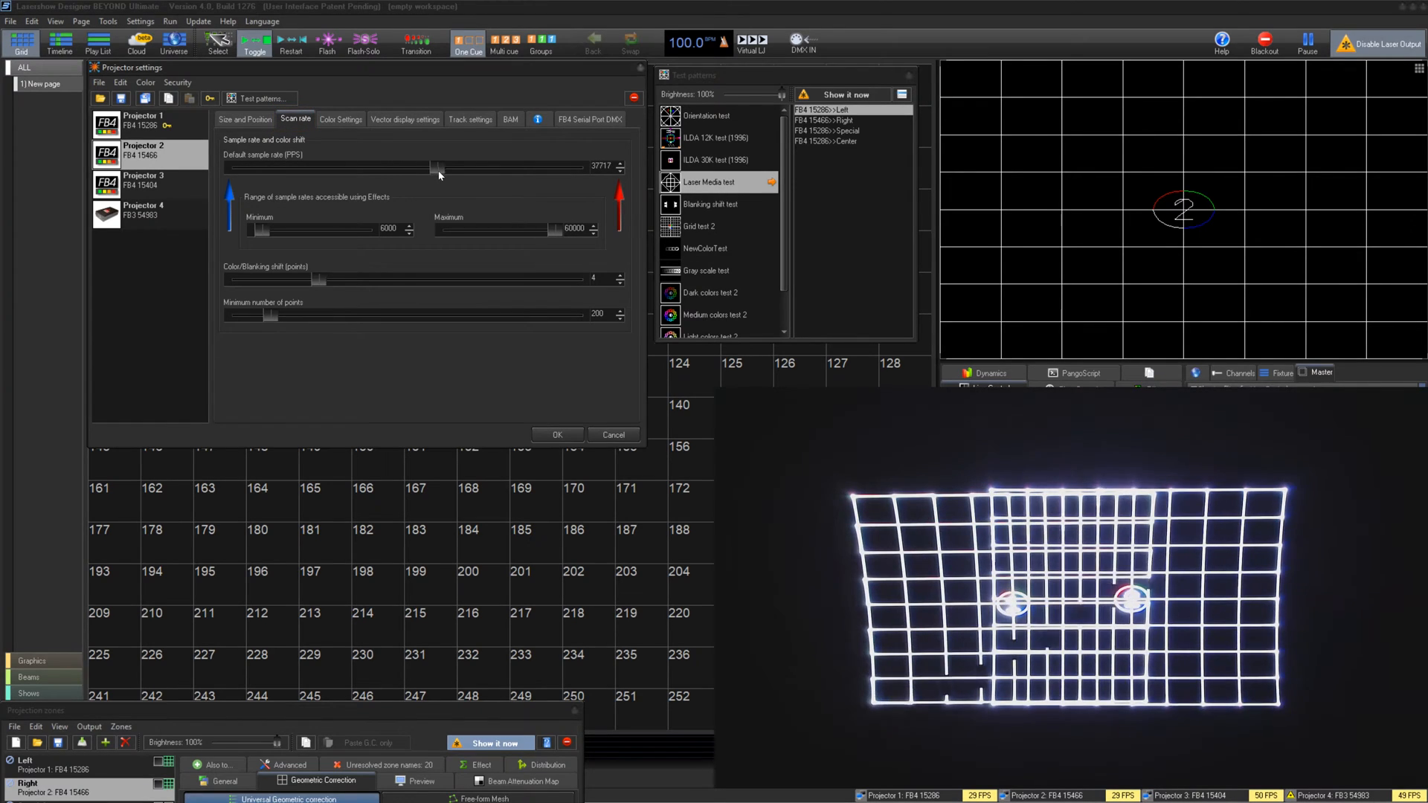
left_click_drag(437, 167, 295, 166)
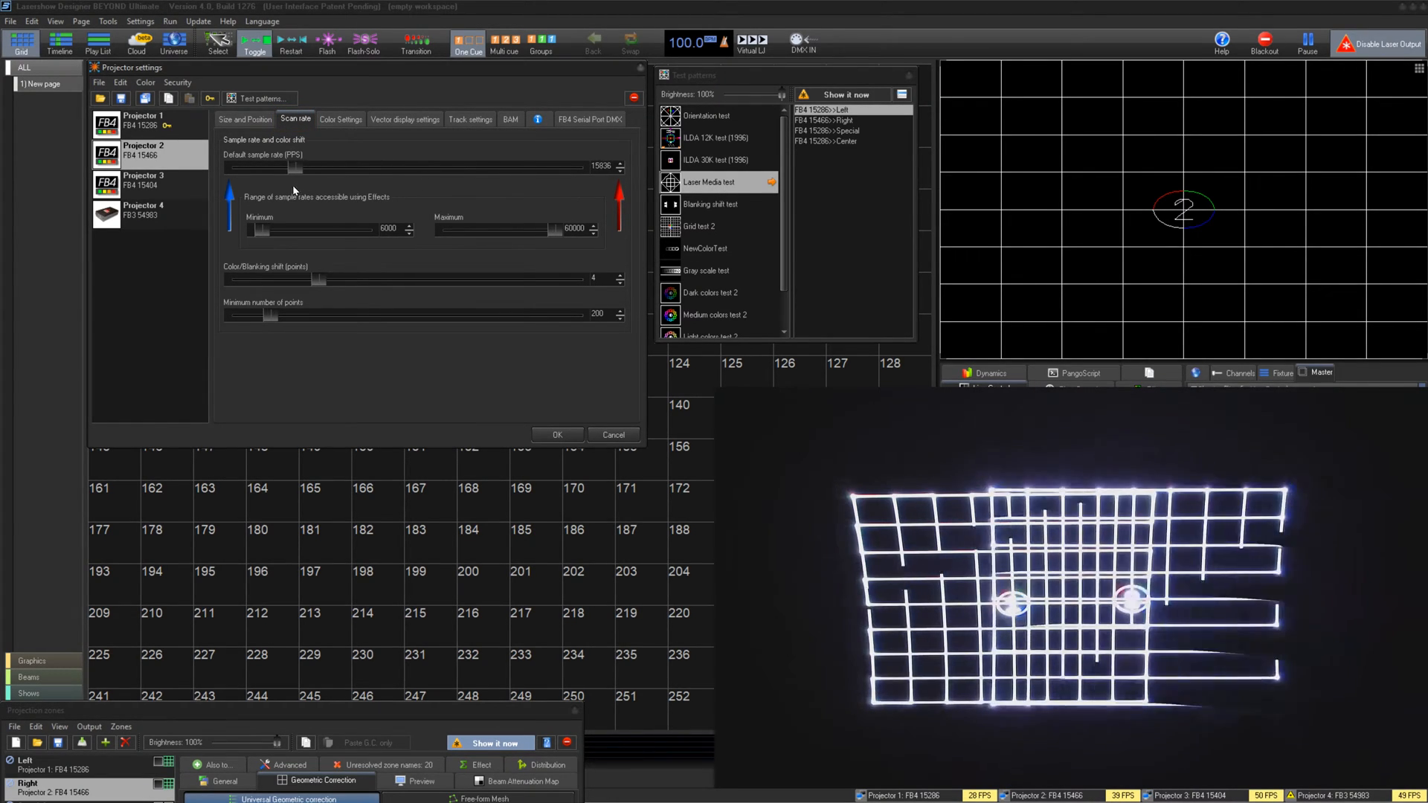
left_click_drag(291, 167, 309, 167)
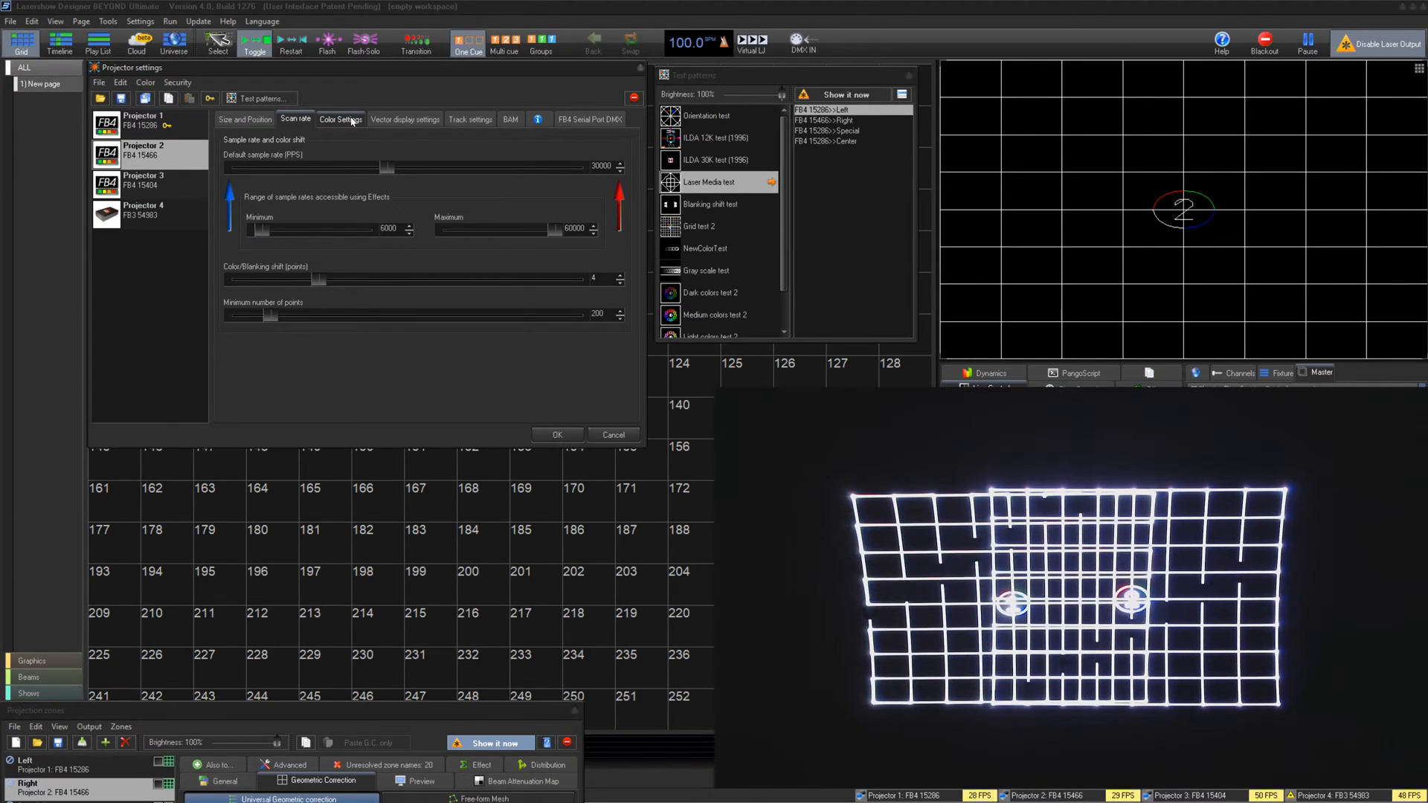
Toggle analog color between log and linear response, then choose Advanced mode from the laser type list.
left_click(339, 119)
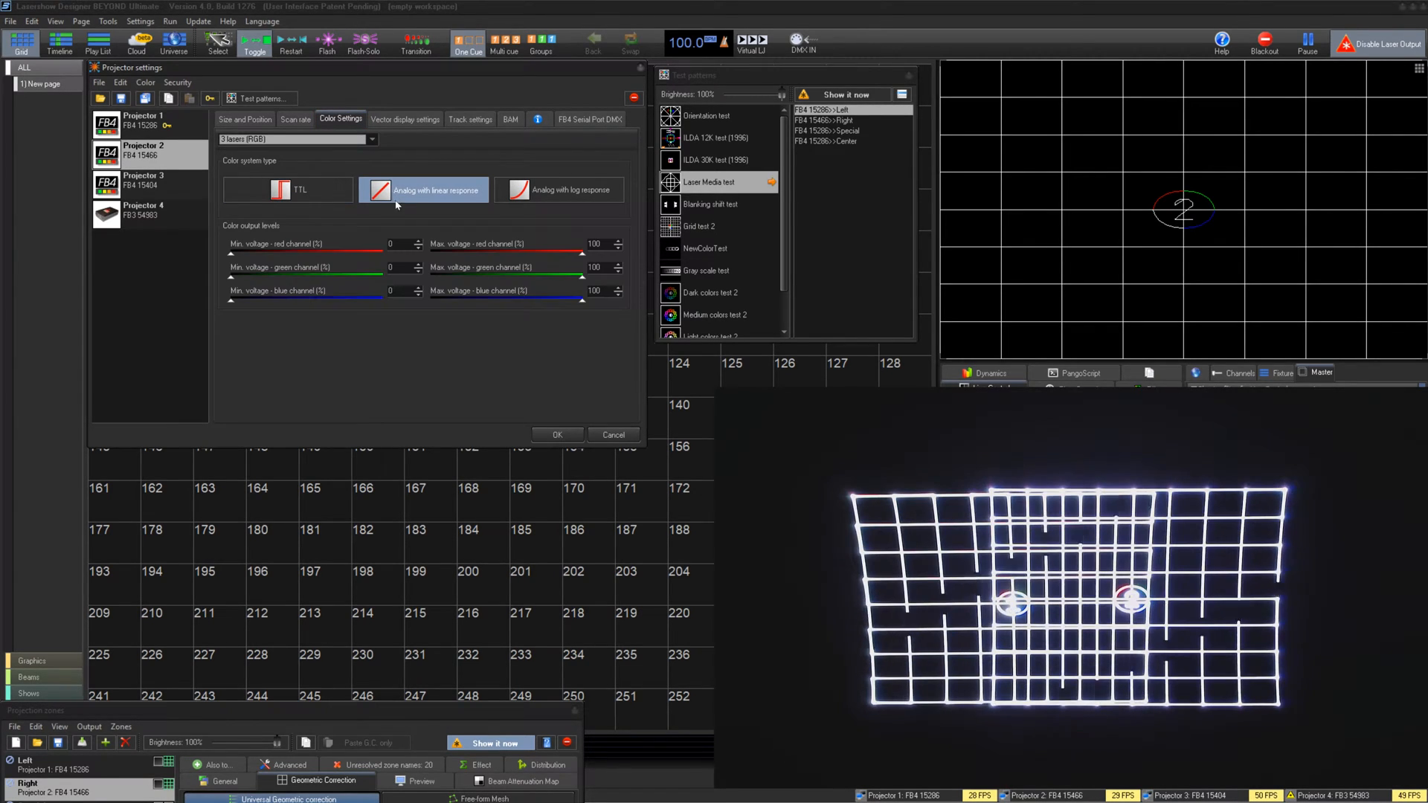
left_click(561, 189)
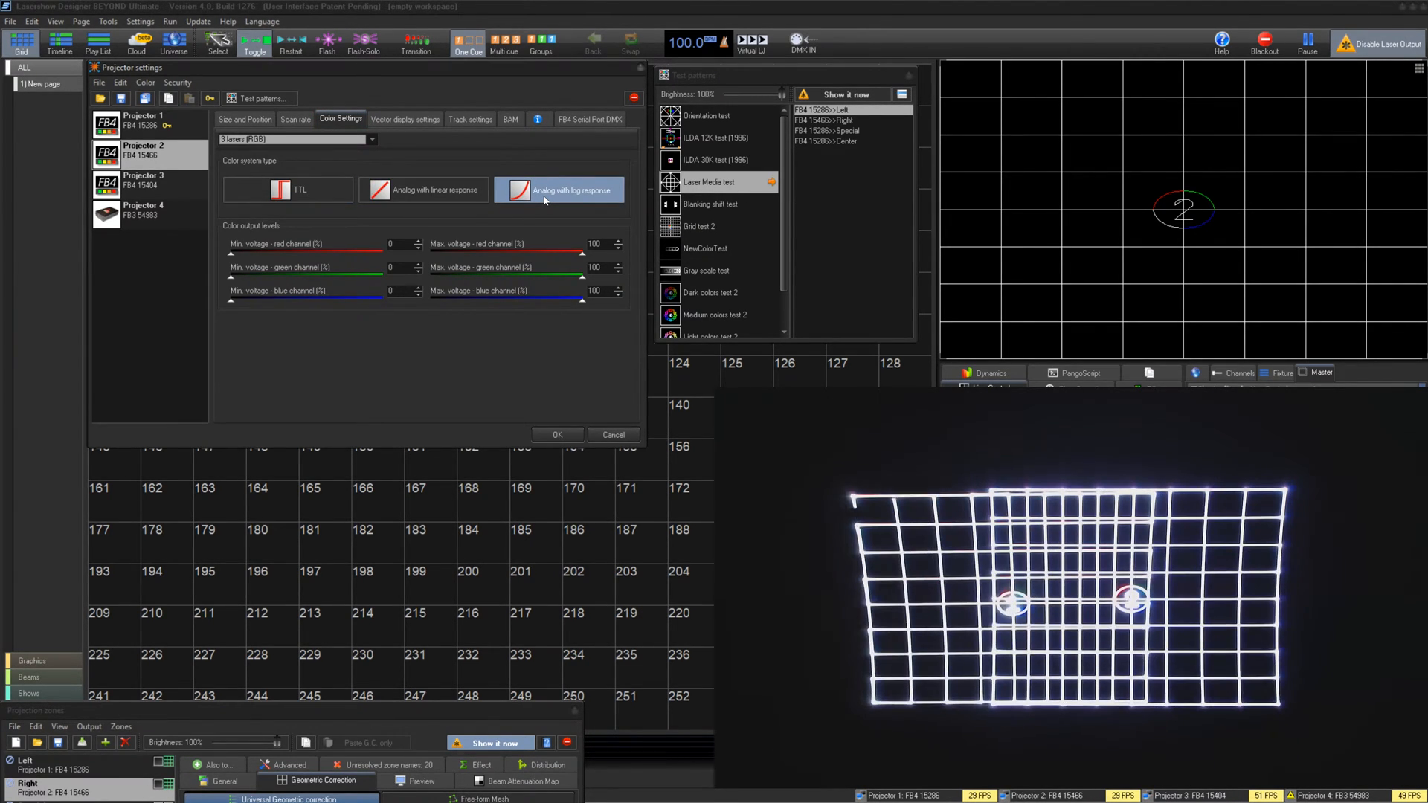
left_click(424, 188)
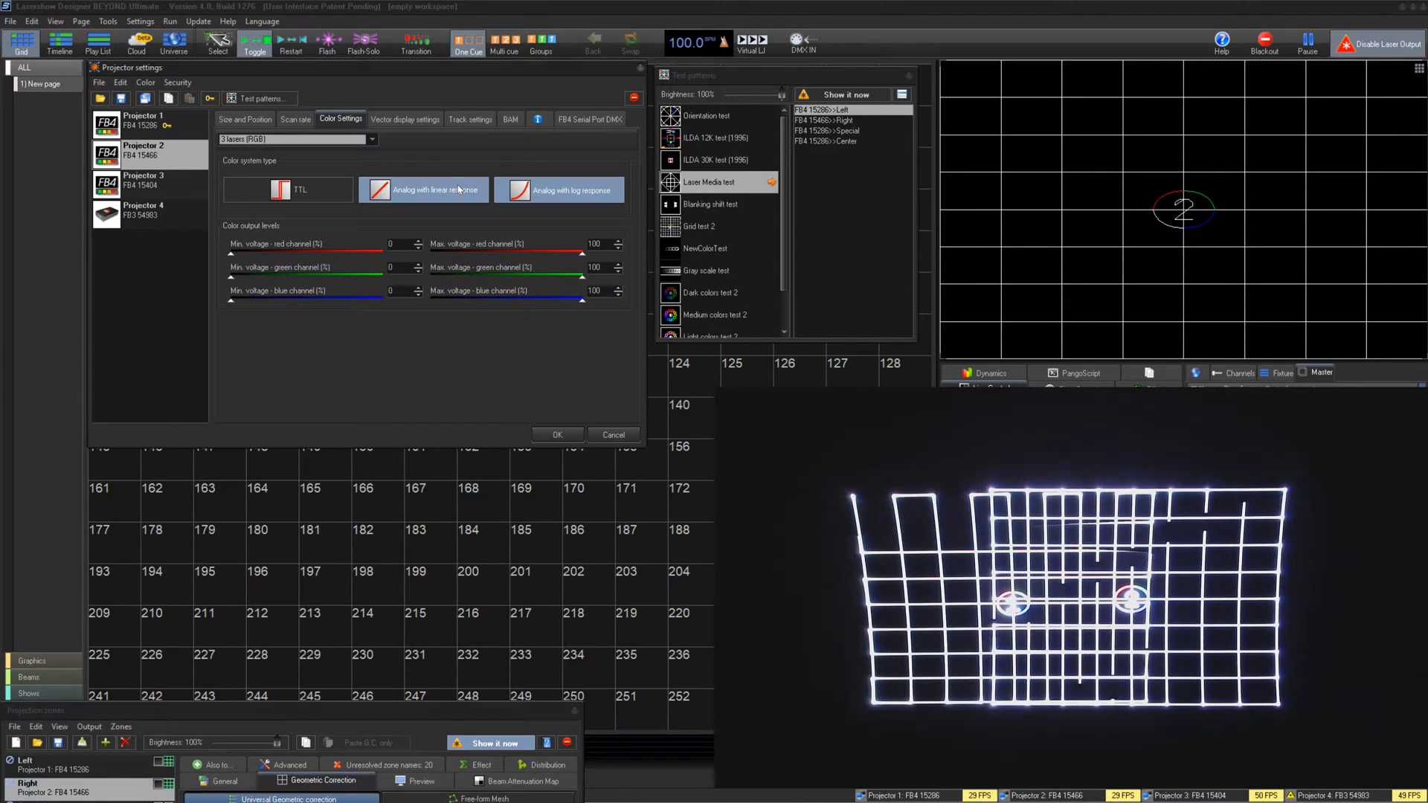
left_click(424, 189)
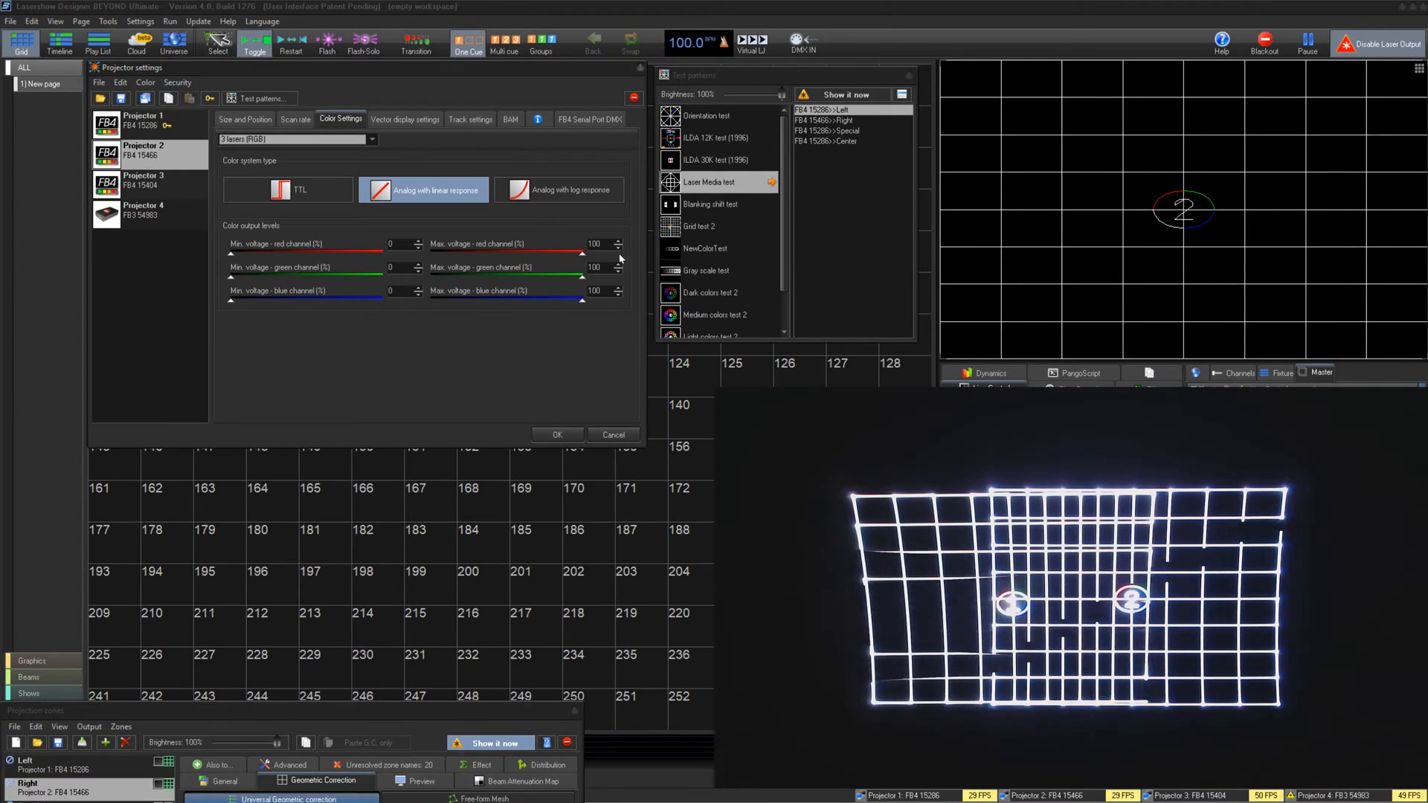
left_click_drag(231, 251, 376, 251)
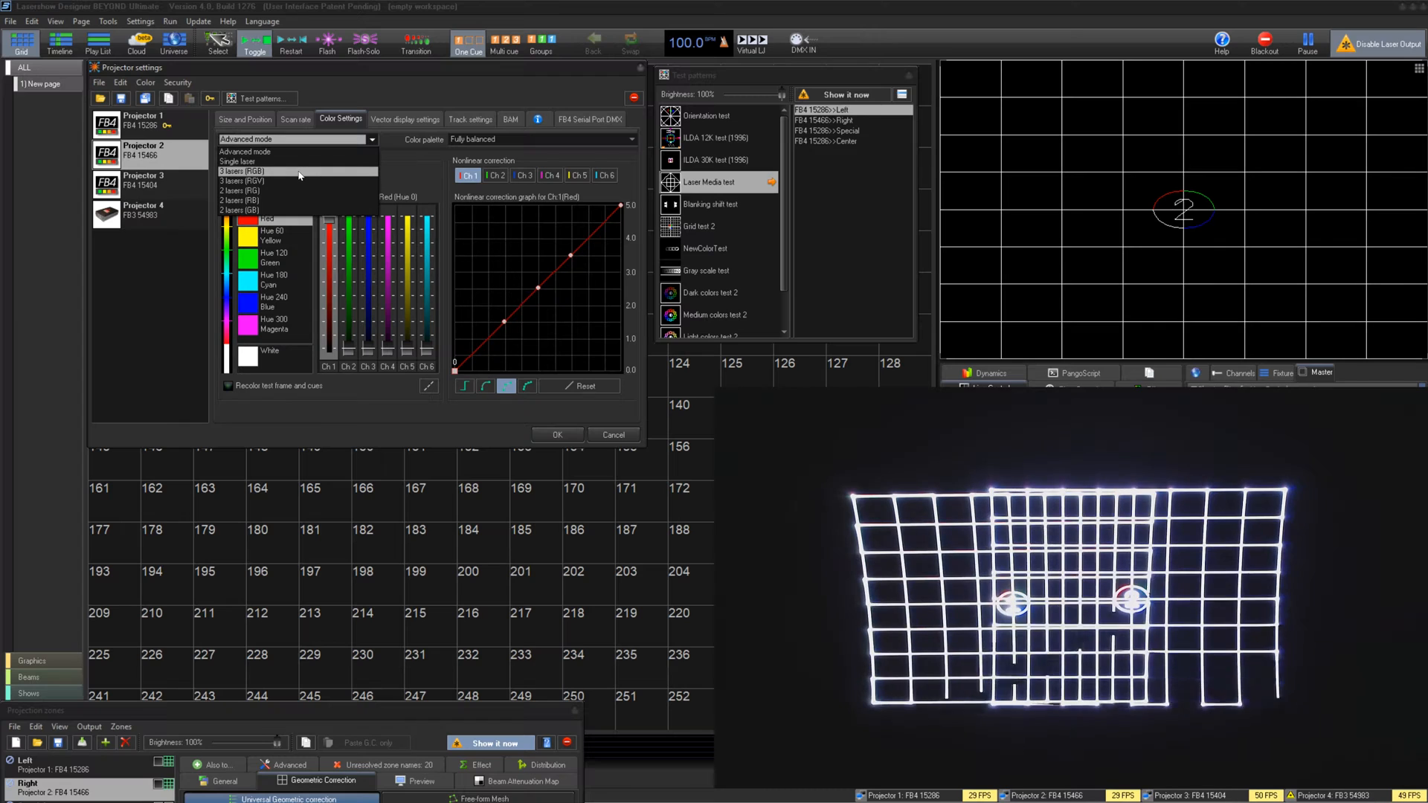
Restore three RGB lasers and raise blanked lines spacing from 350 to 810 in vector display.
left_click(404, 119)
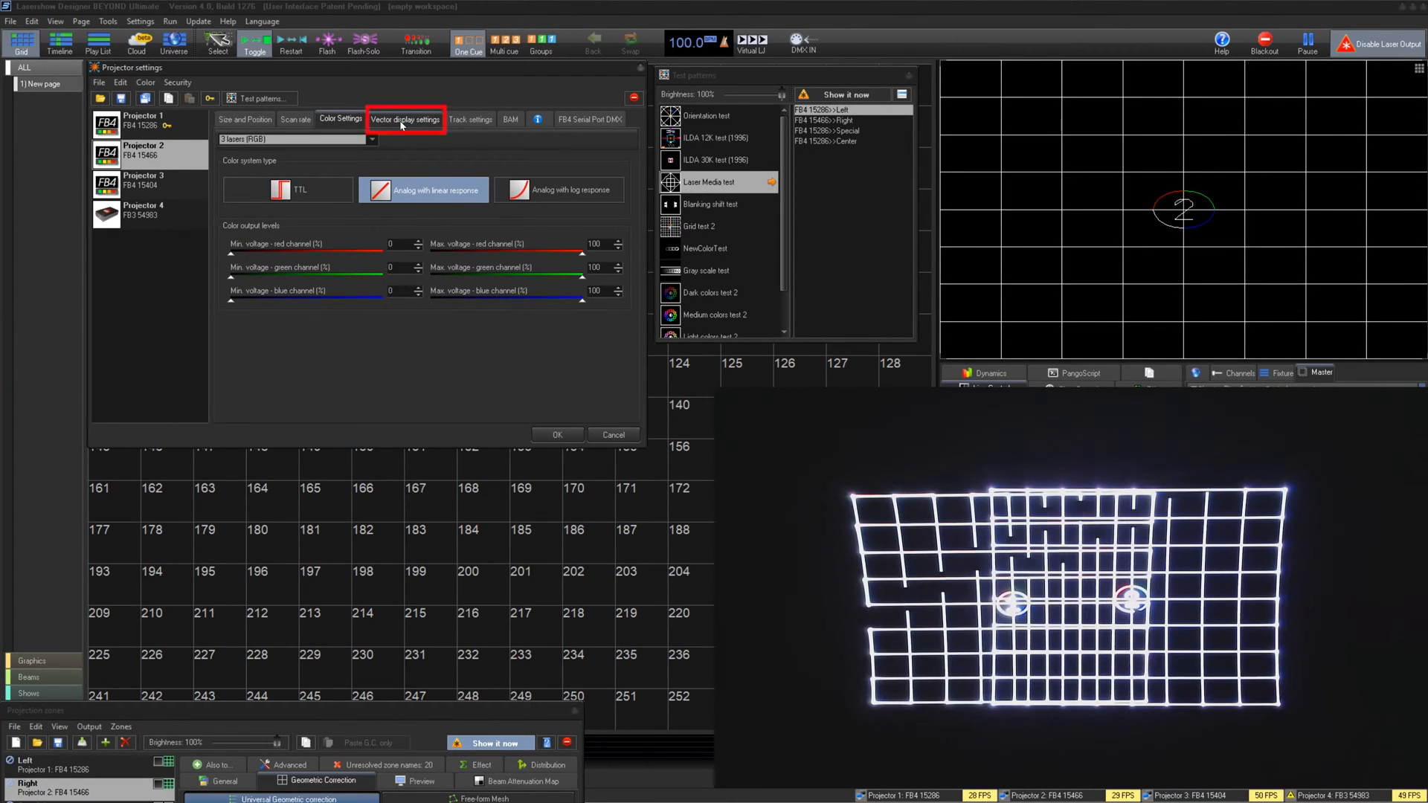
left_click(405, 119)
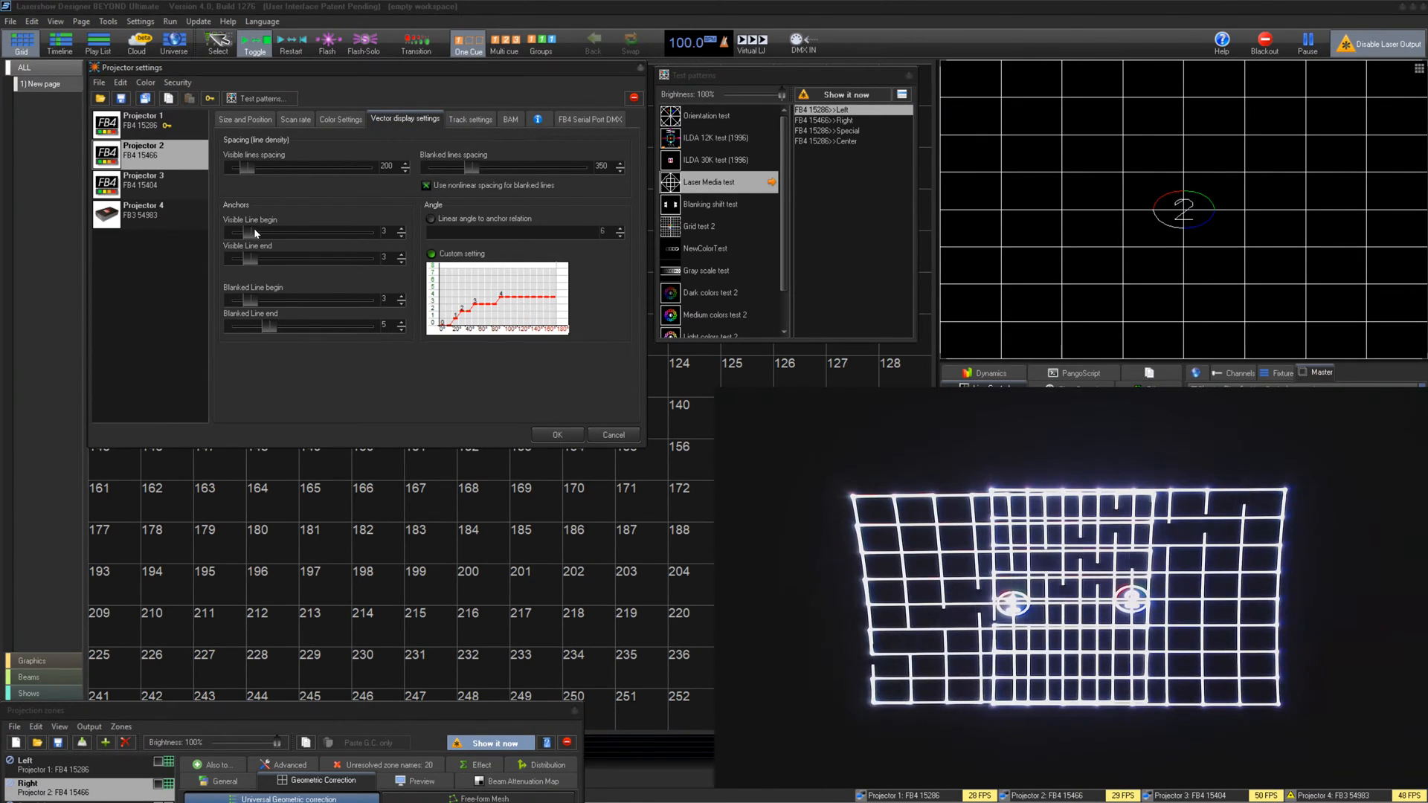
left_click(399, 234)
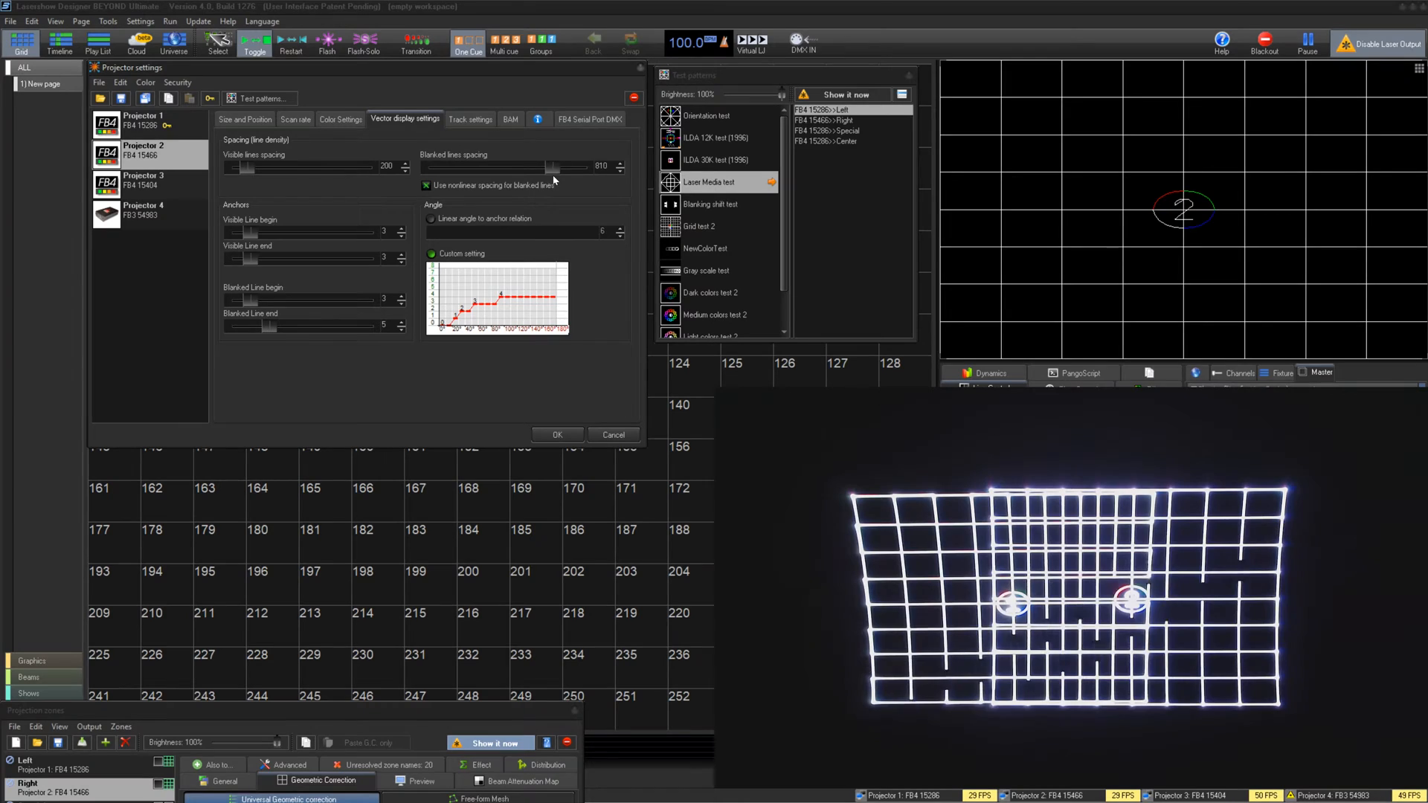
Review the controller info and FB4 serial-port DMX pages, ending back on Size and Position.
left_click(538, 119)
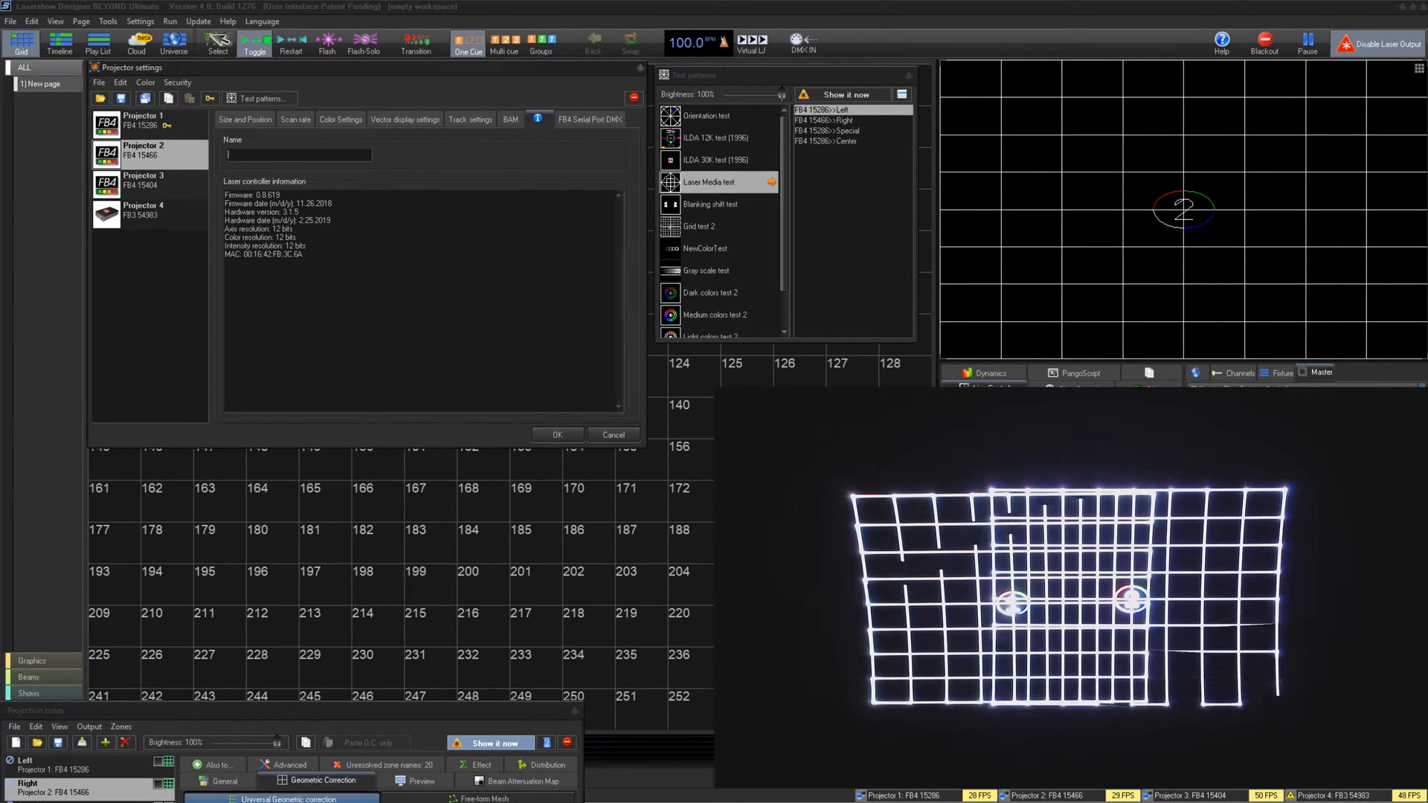
type("Center")
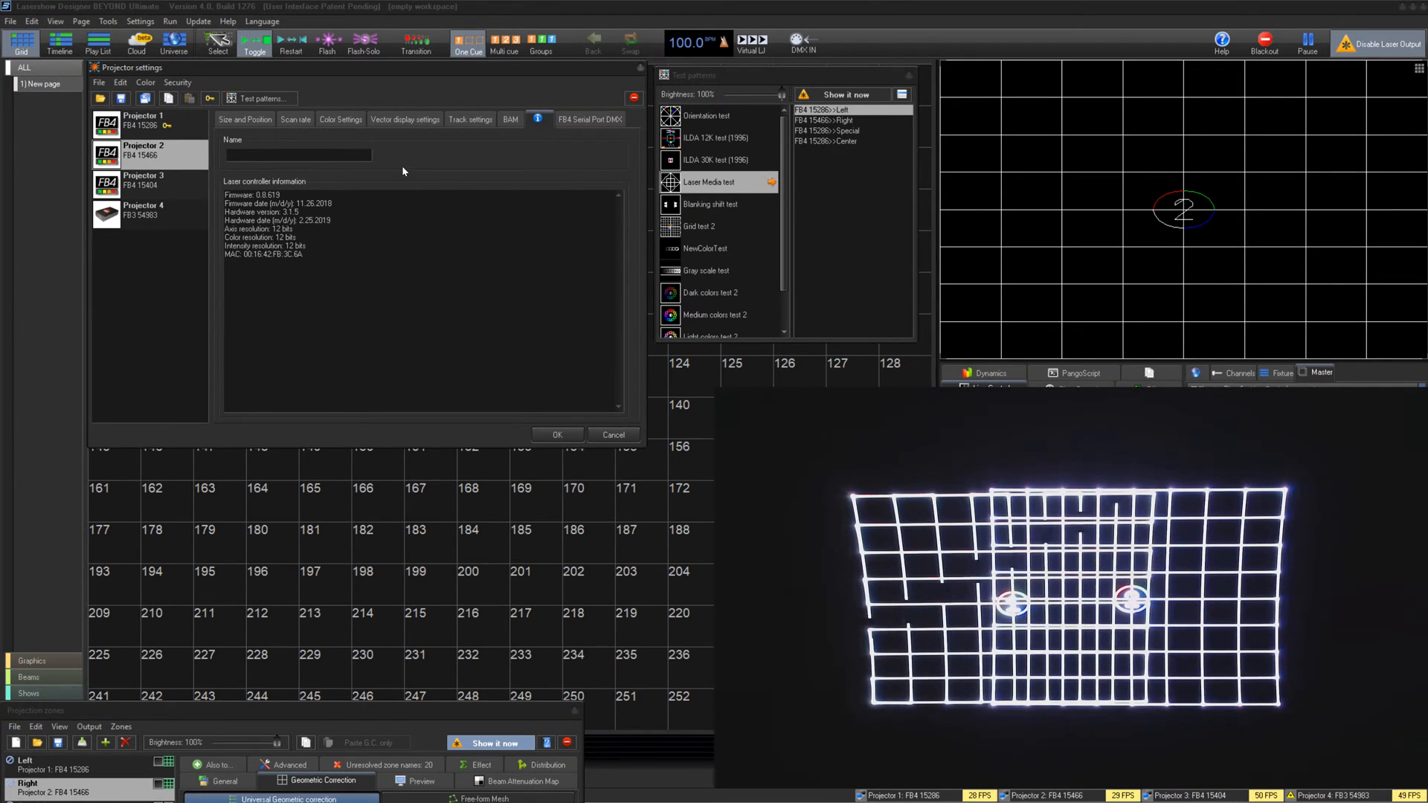
left_click(590, 119)
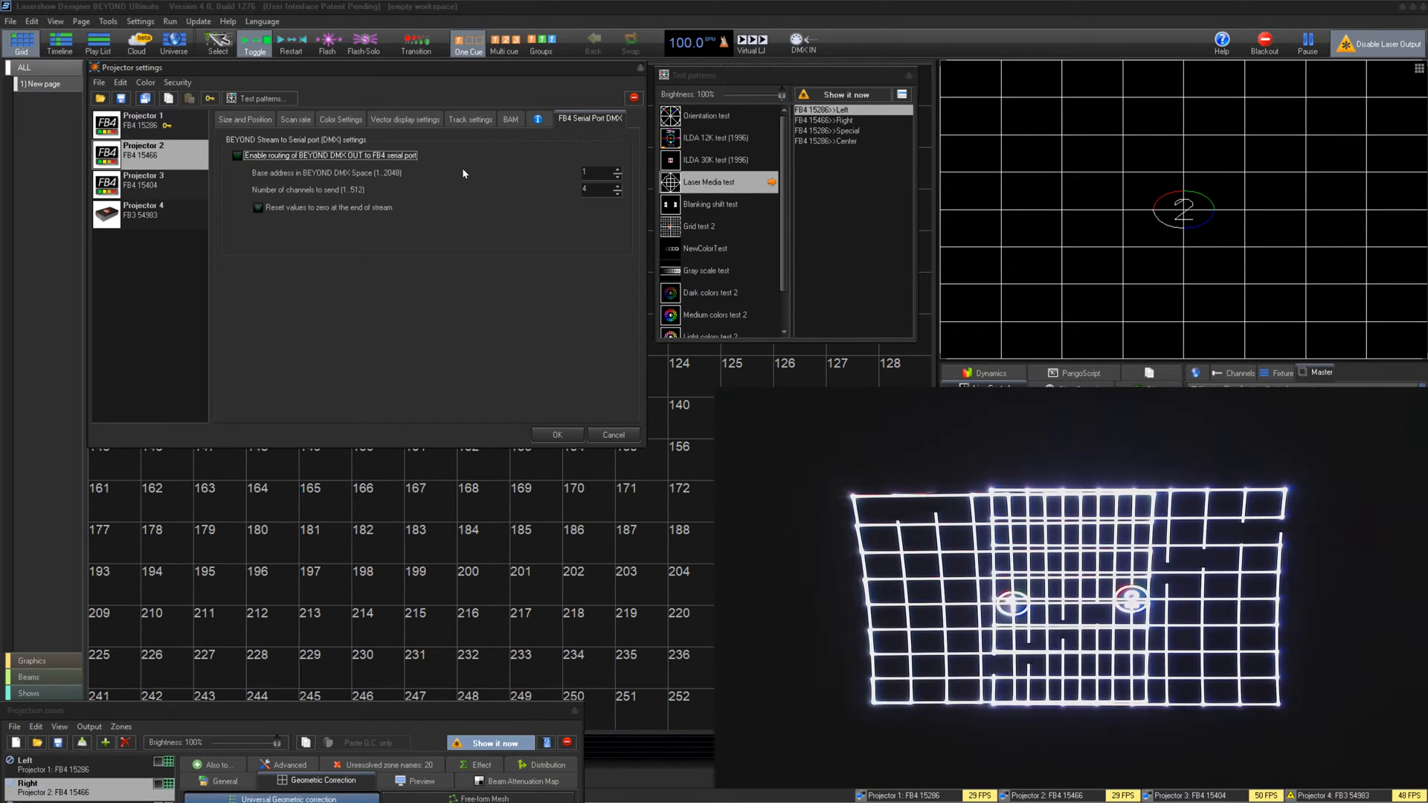
left_click(242, 119)
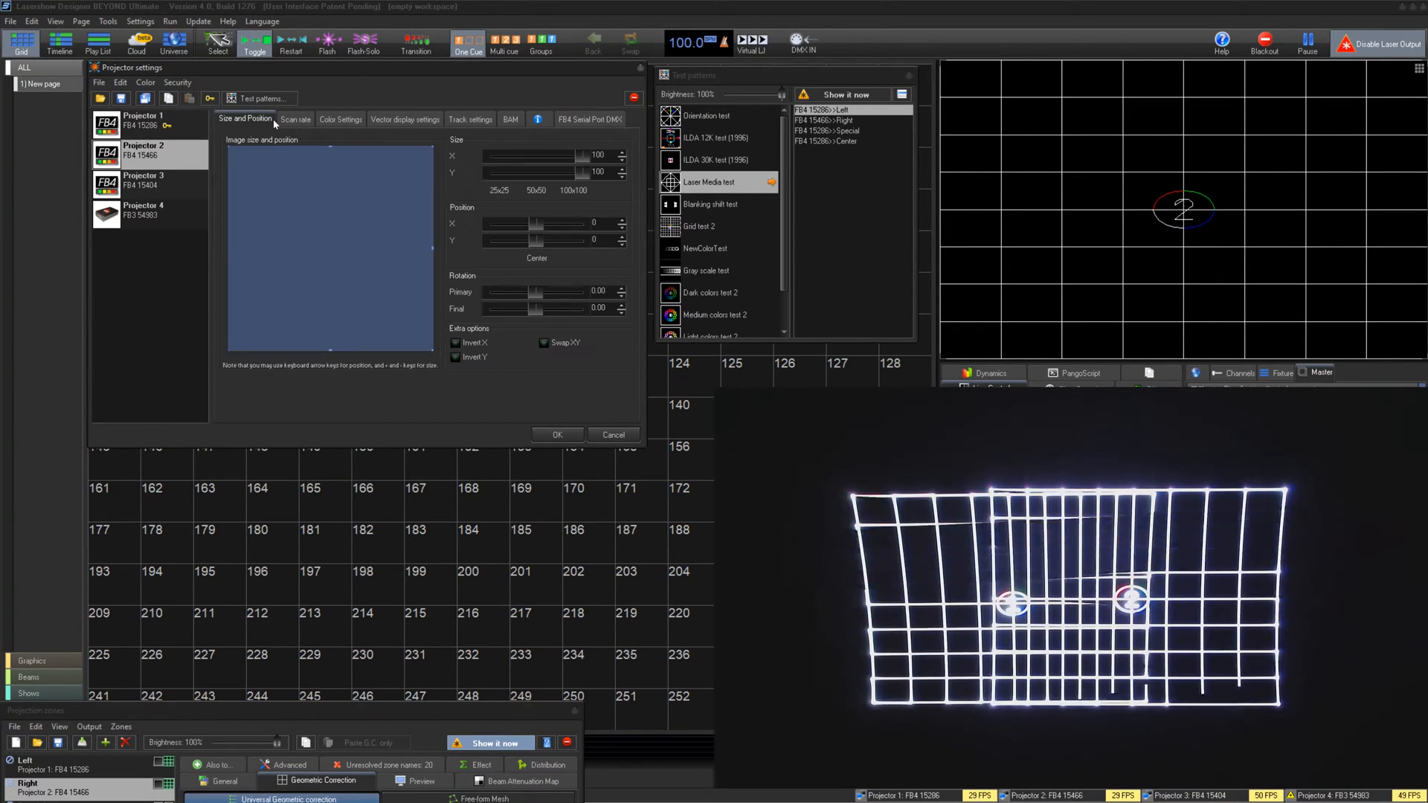